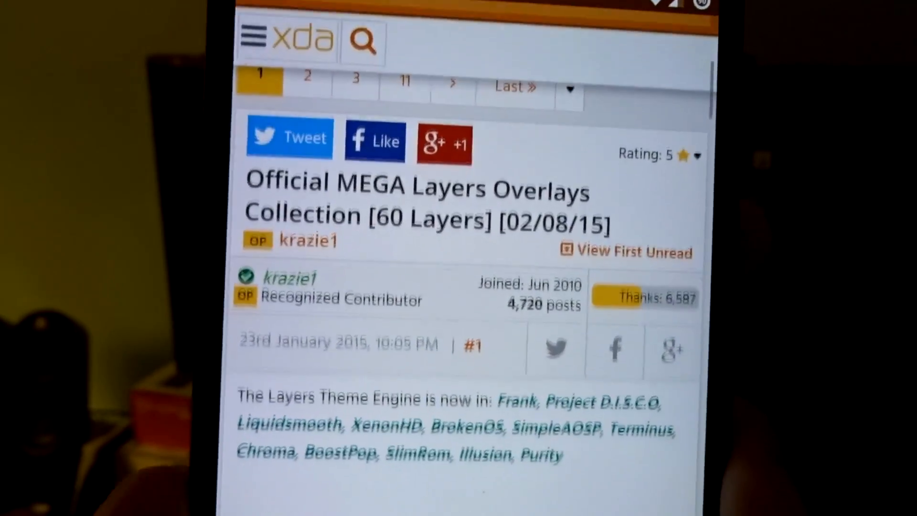
- Scroll through the Official MEGA Layers Overlays Collection XDA thread in Chrome
scroll(down, 3)
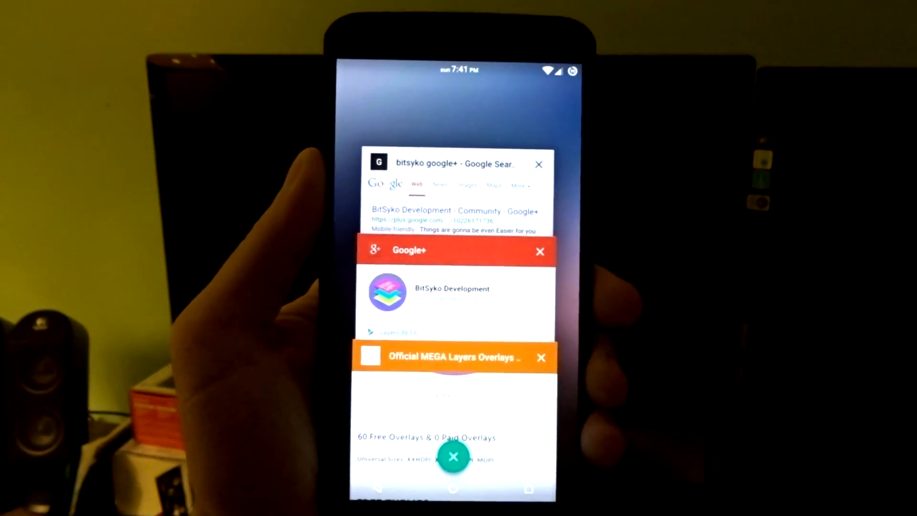
- Return to the BitSyko Development community and follow its Layers BETA link
click(453, 293)
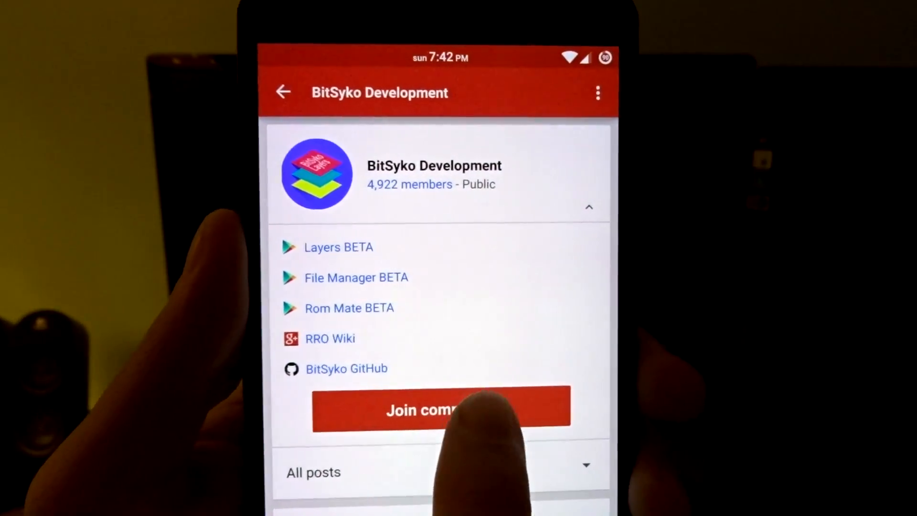
click(440, 409)
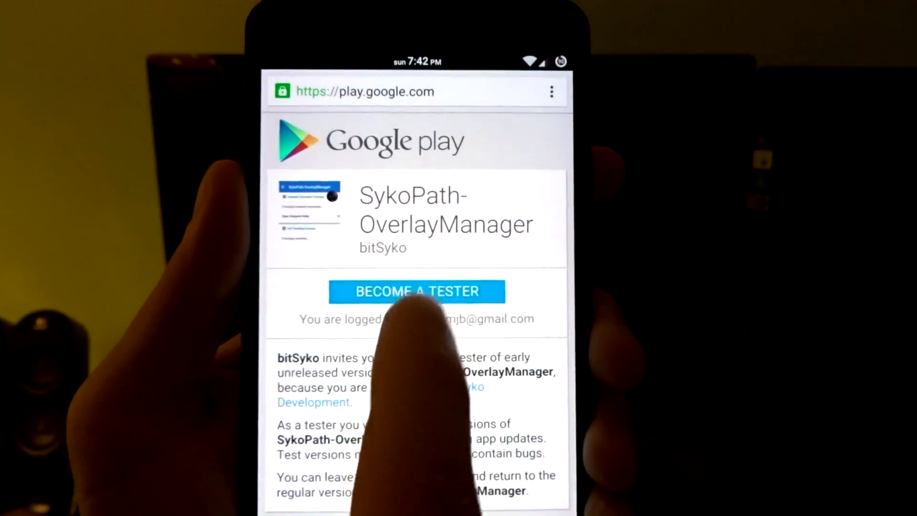
- Become a tester for SykoPath-OverlayManager on Google Play
click(417, 291)
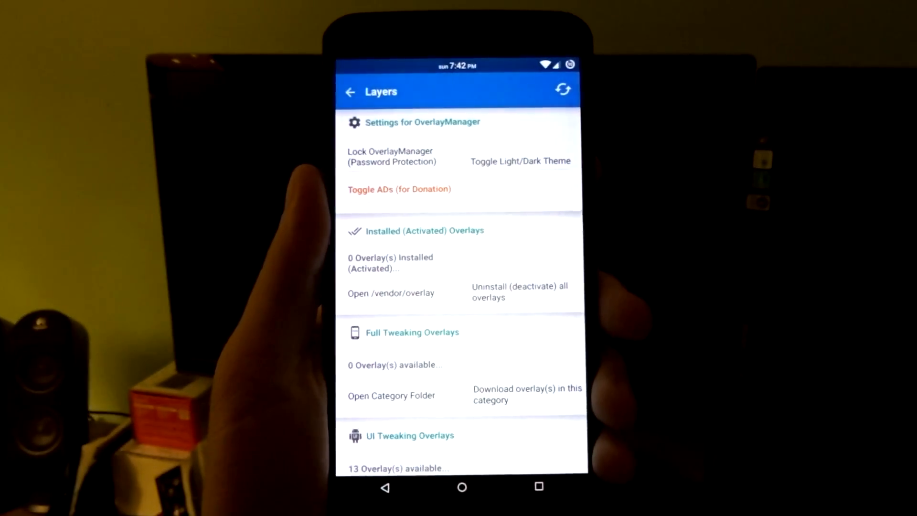
- Open an overlay category folder from Layers in FX File Explorer
click(462, 486)
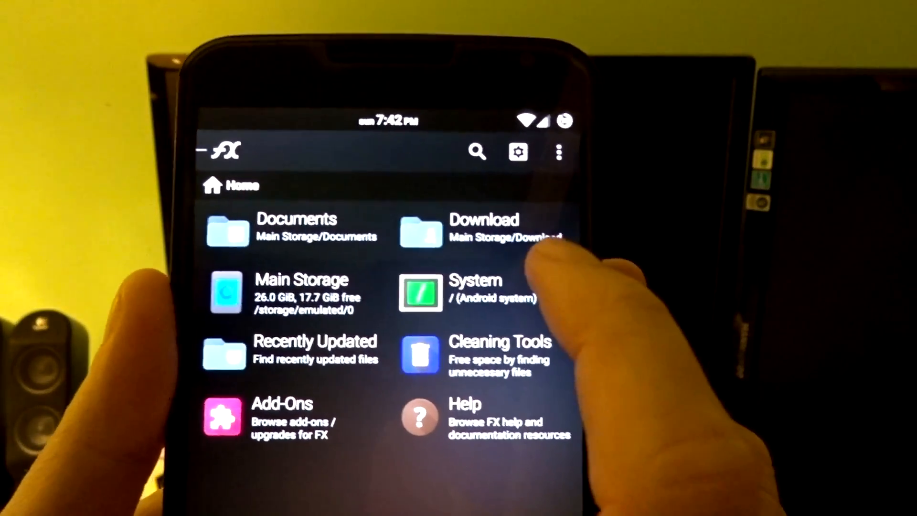
- Browse into Main Storage in FX File Explorer and scroll its folders
click(485, 228)
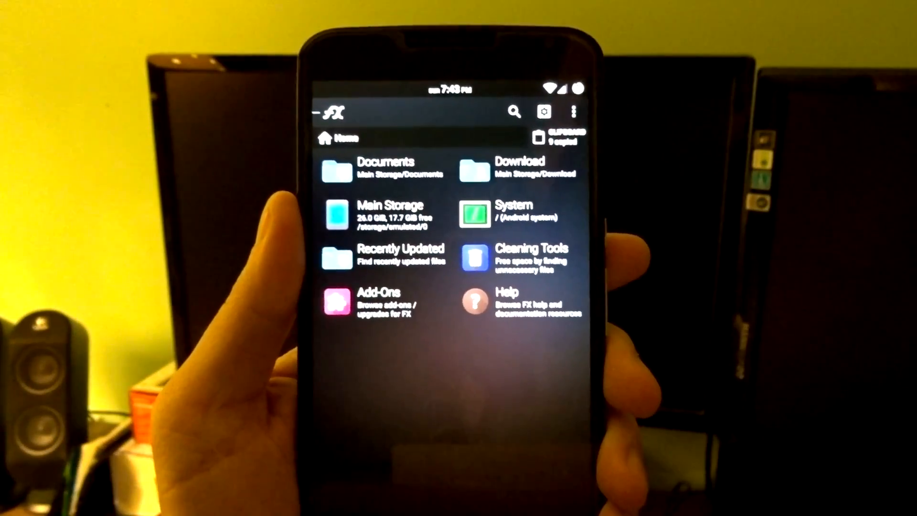
click(390, 212)
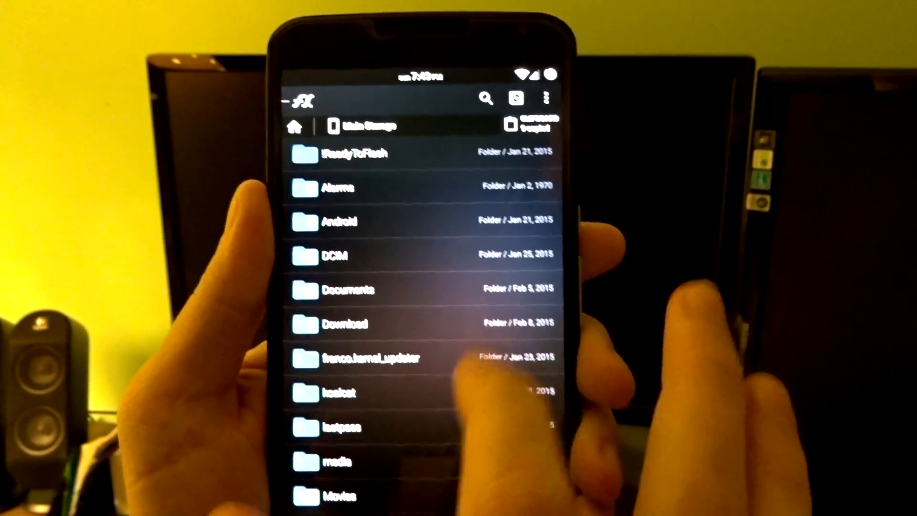
scroll(down, 3)
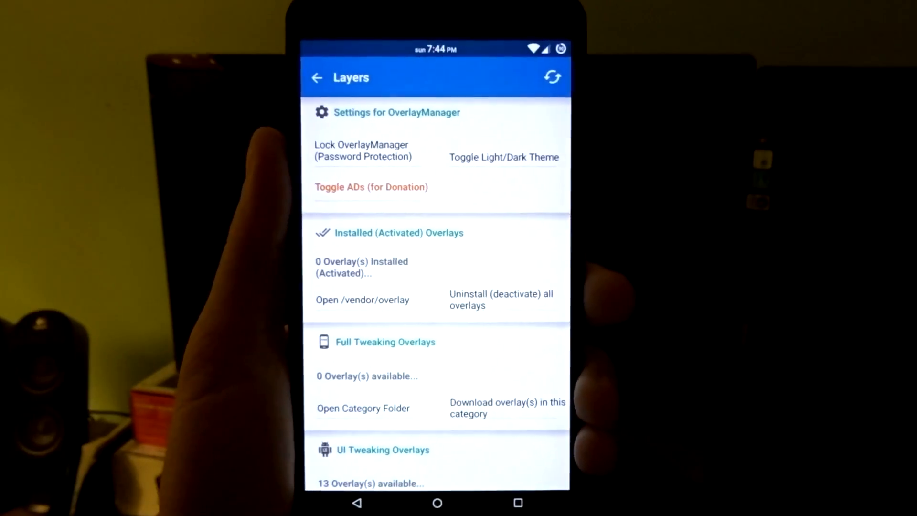
- Scroll down the Layers category list to Other Overlays
scroll(down, 3)
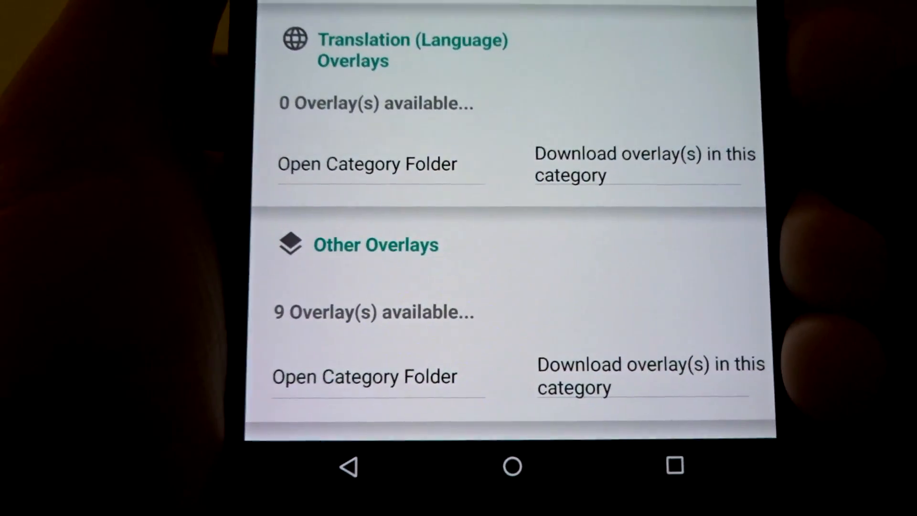
scroll(down, 3)
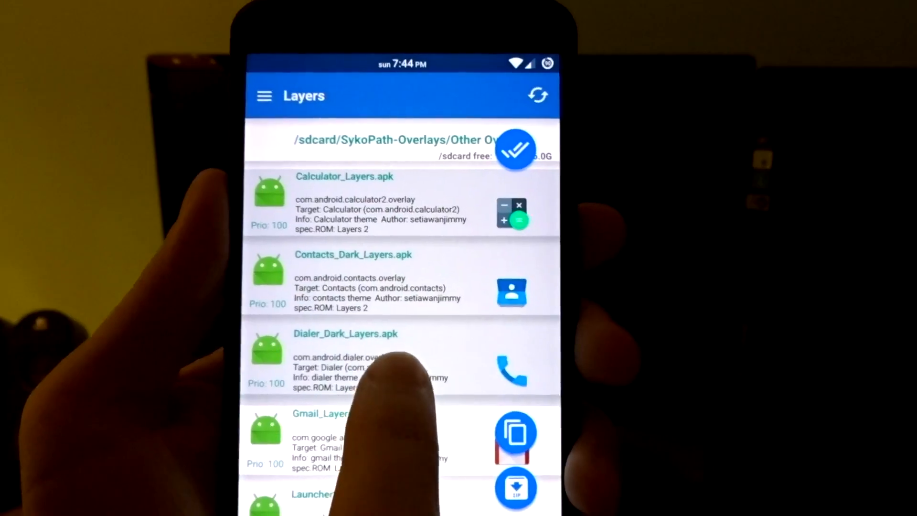
- Scroll back up through the Other Overlays package list
scroll(up, 3)
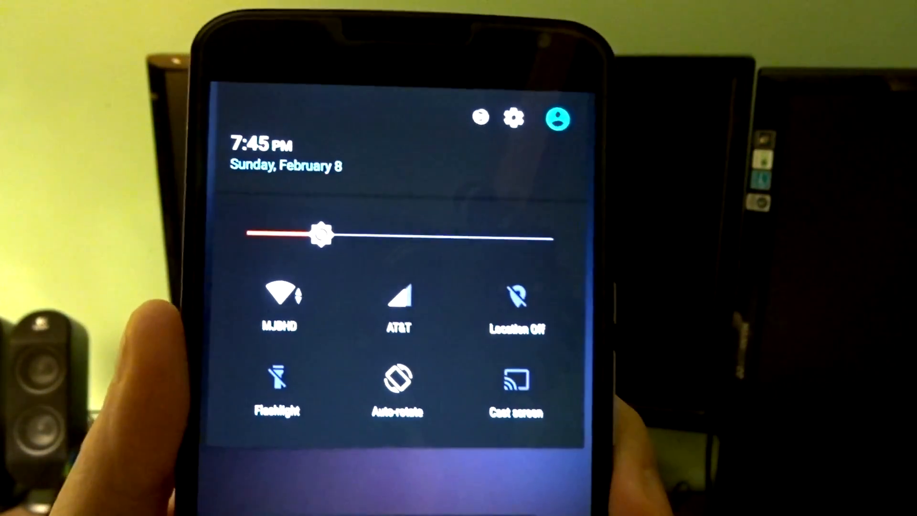
- Open system Settings from Quick Settings and scroll to view its dark theme
click(511, 117)
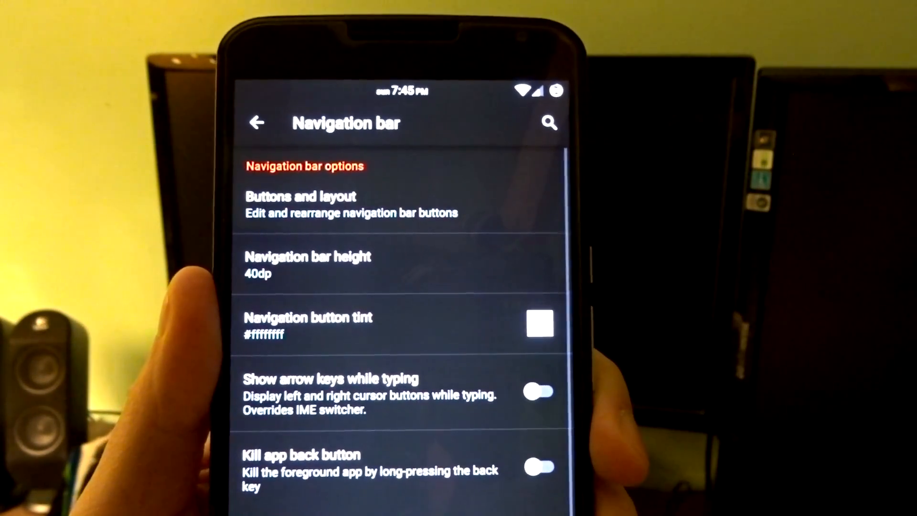
scroll(down, 3)
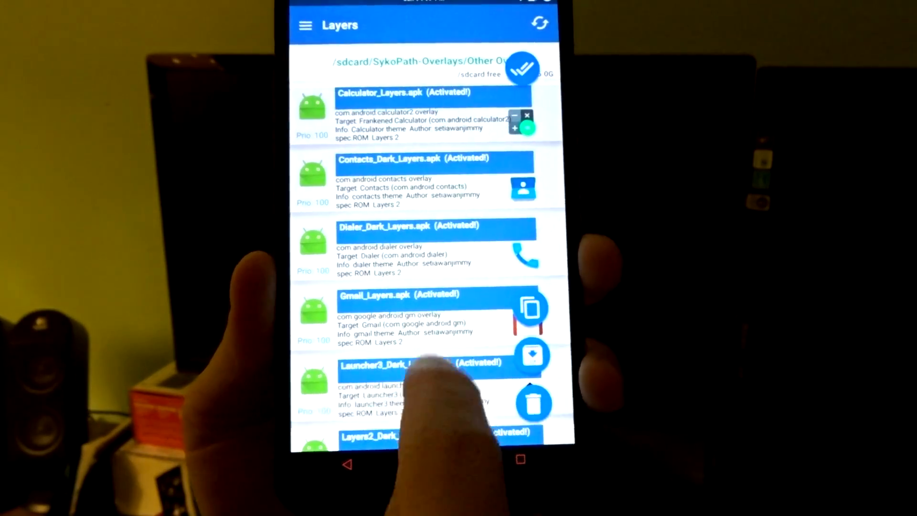
- Delete the nine selected overlay packages and confirm the deletion
scroll(down, 3)
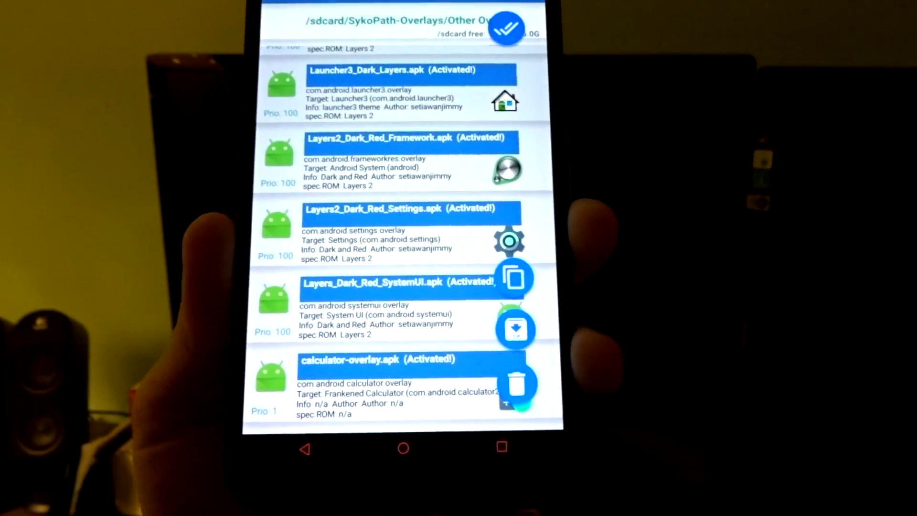
click(516, 381)
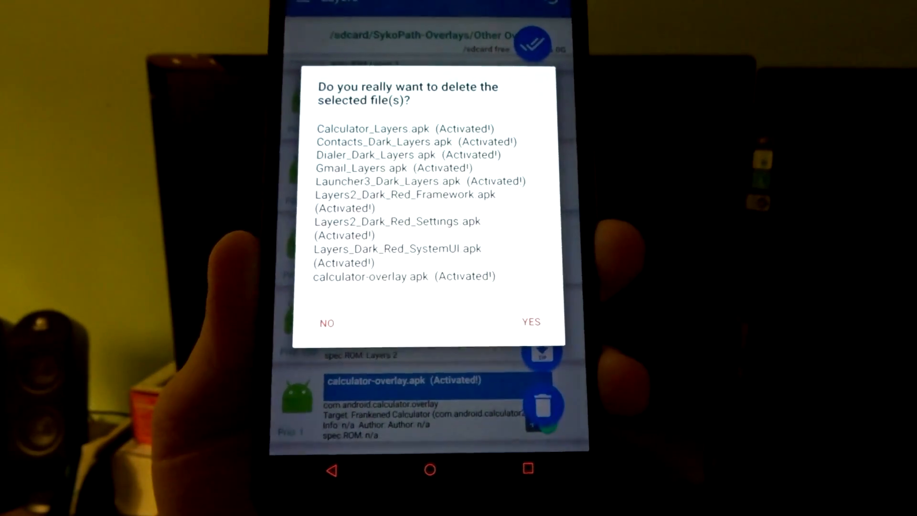
click(530, 322)
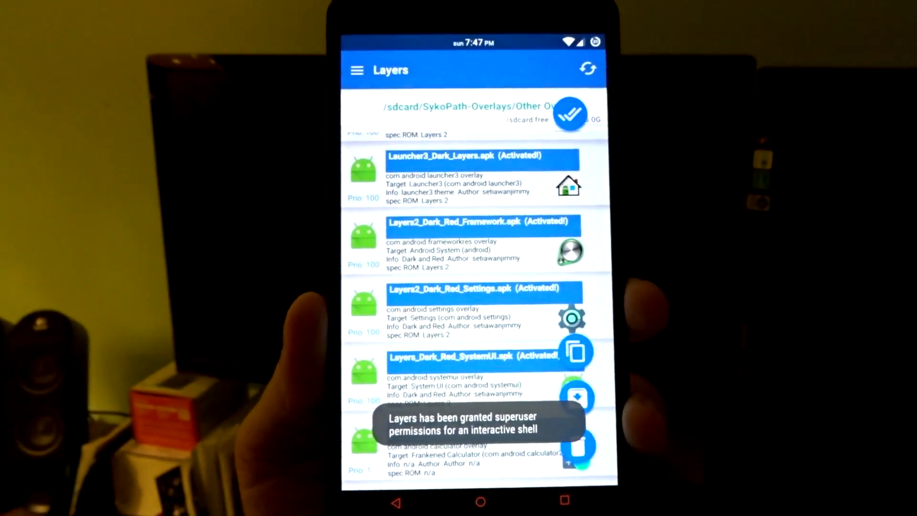